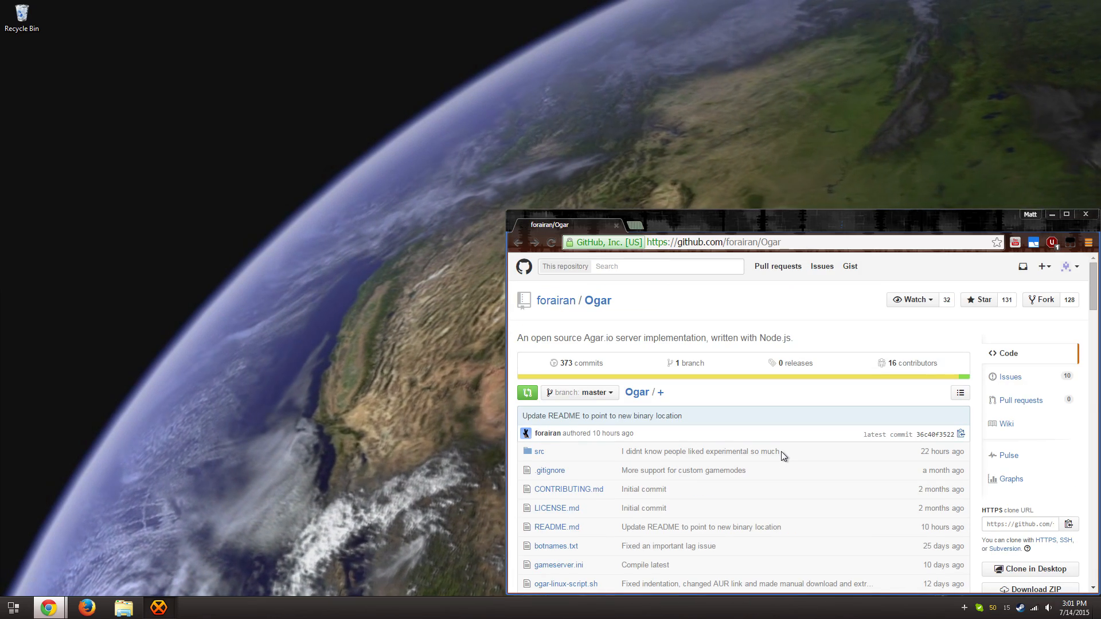
mouse_move(794, 322)
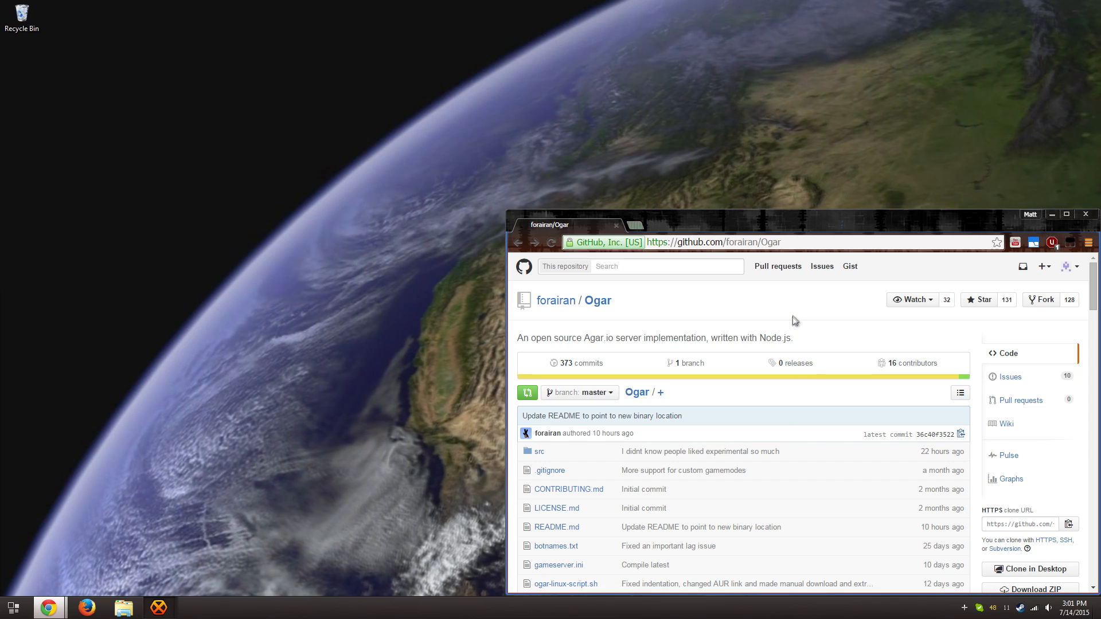
Step: Follow the README's 'from this page' link under Obtaining and Using to reach the Ogar downloads site
scroll(down, 3)
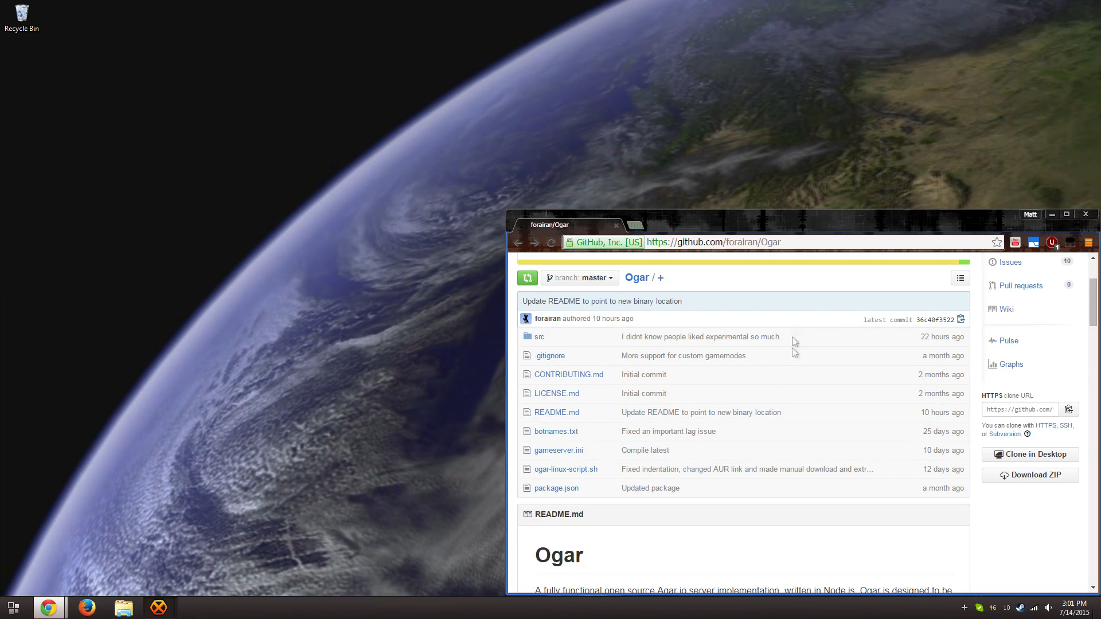
click(1030, 475)
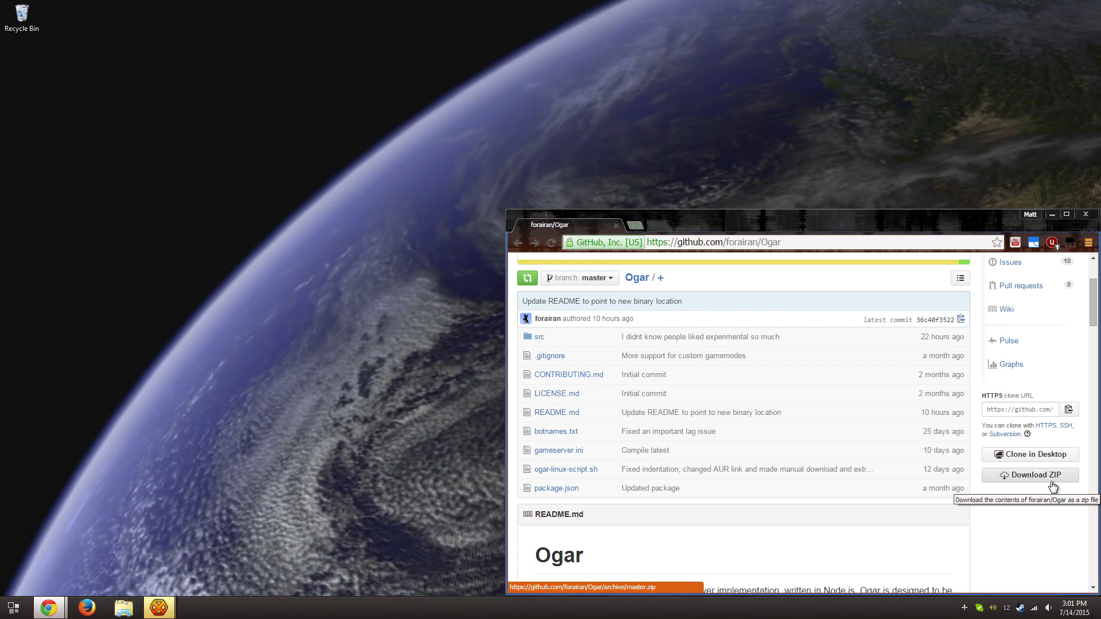
mouse_move(1066, 489)
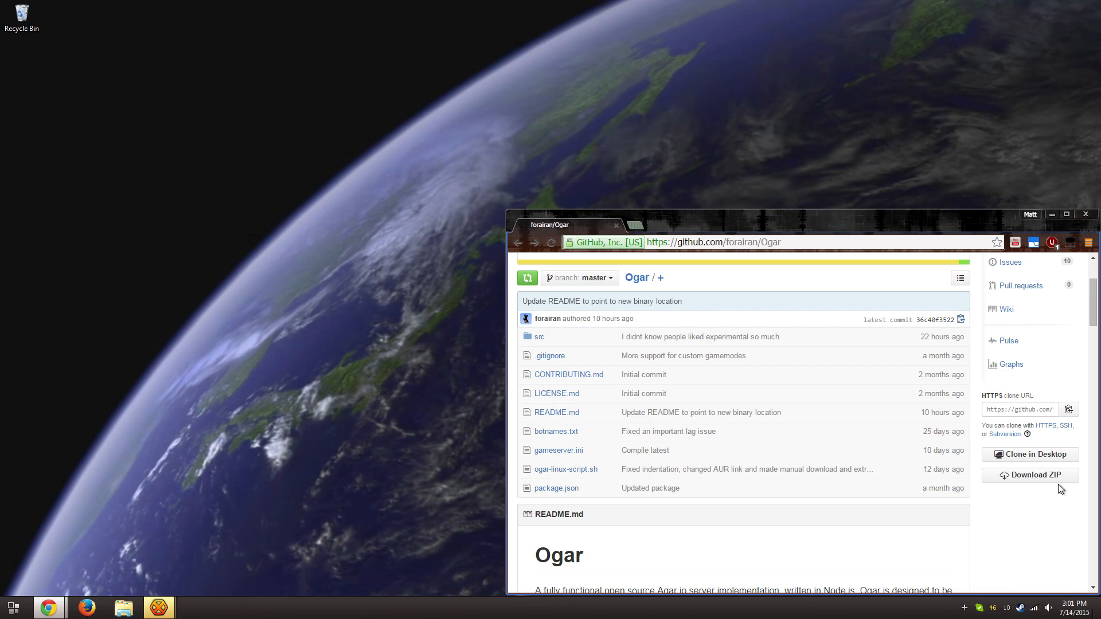
scroll(down, 3)
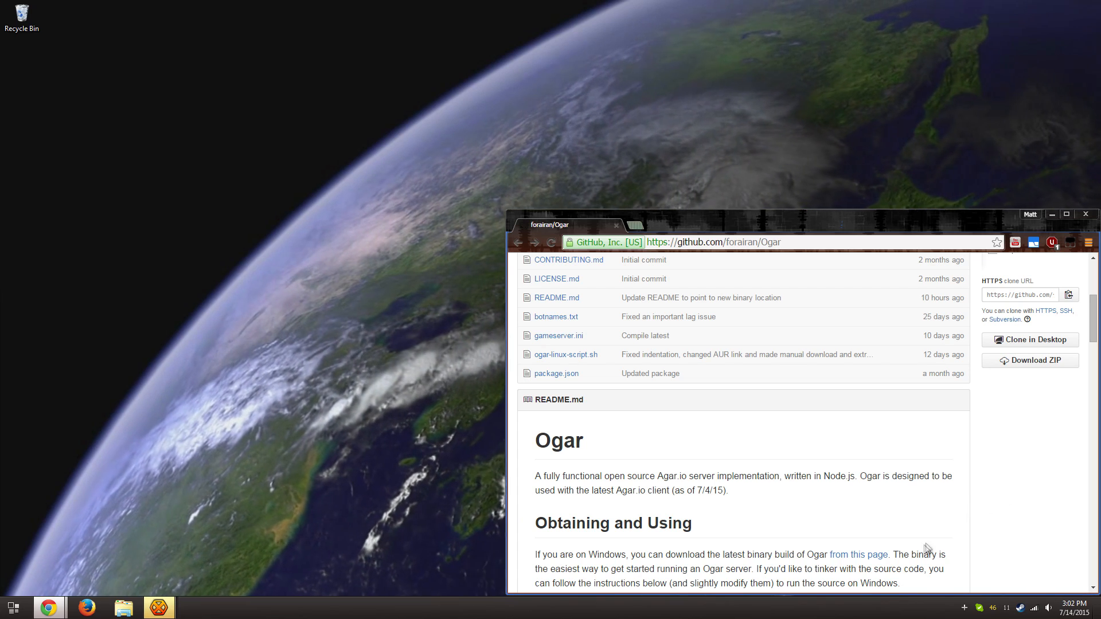
click(858, 555)
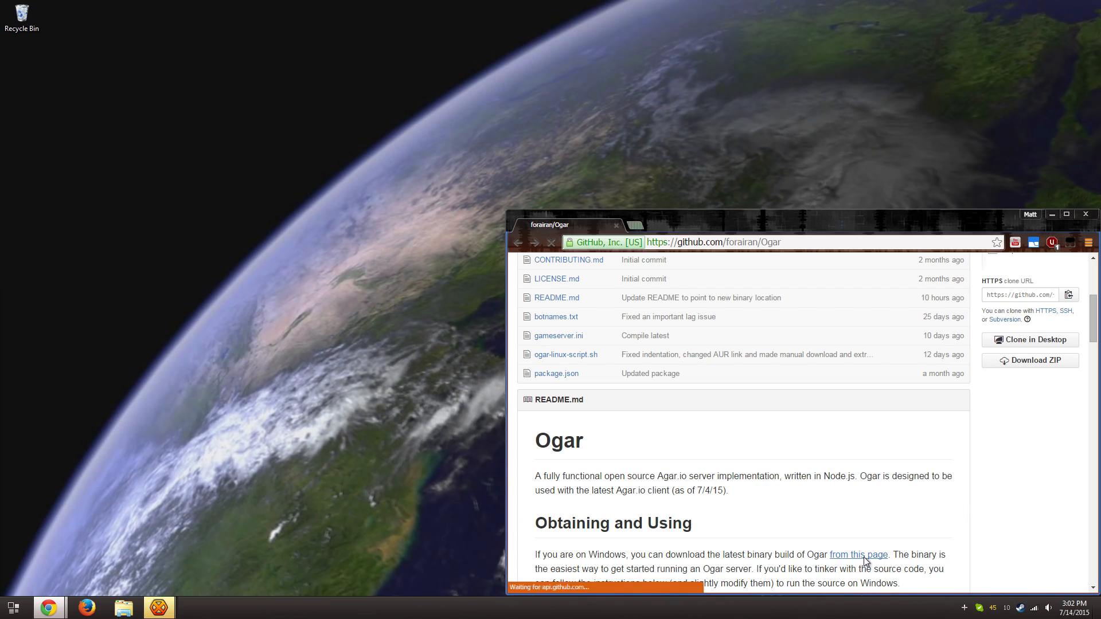
click(858, 555)
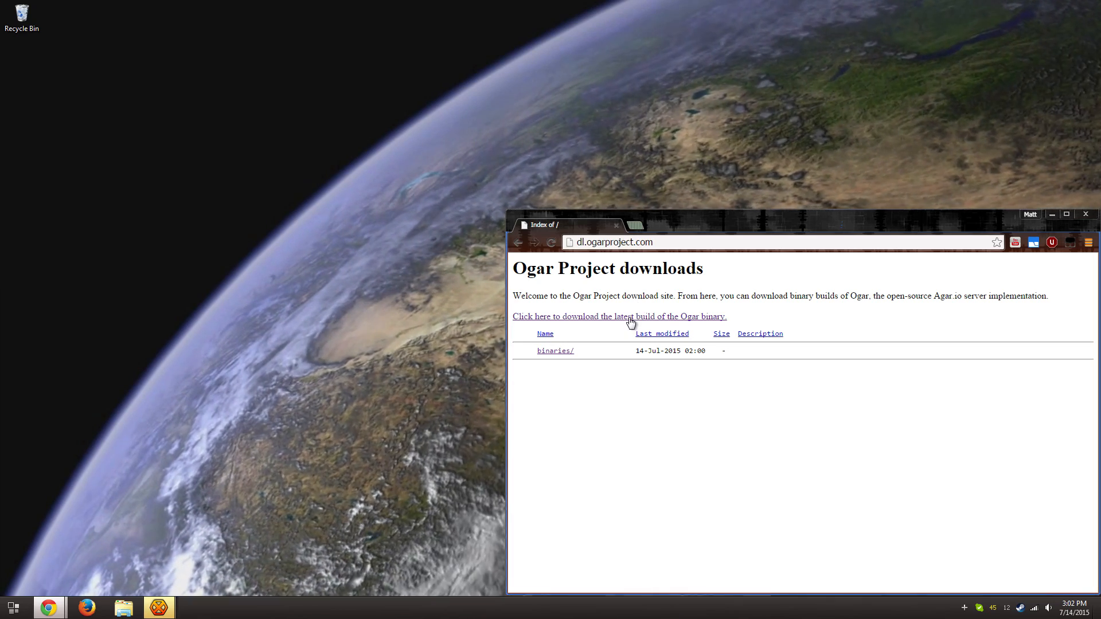
Step: Download the latest Ogar Windows build to the Desktop and keep it despite the danger warning
click(619, 316)
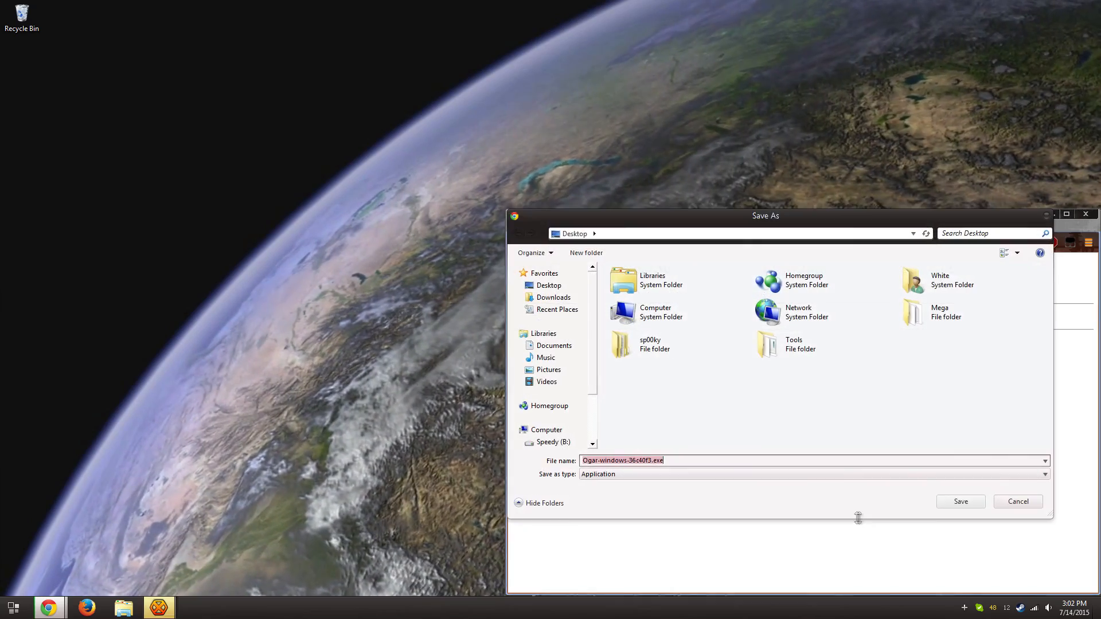
click(959, 501)
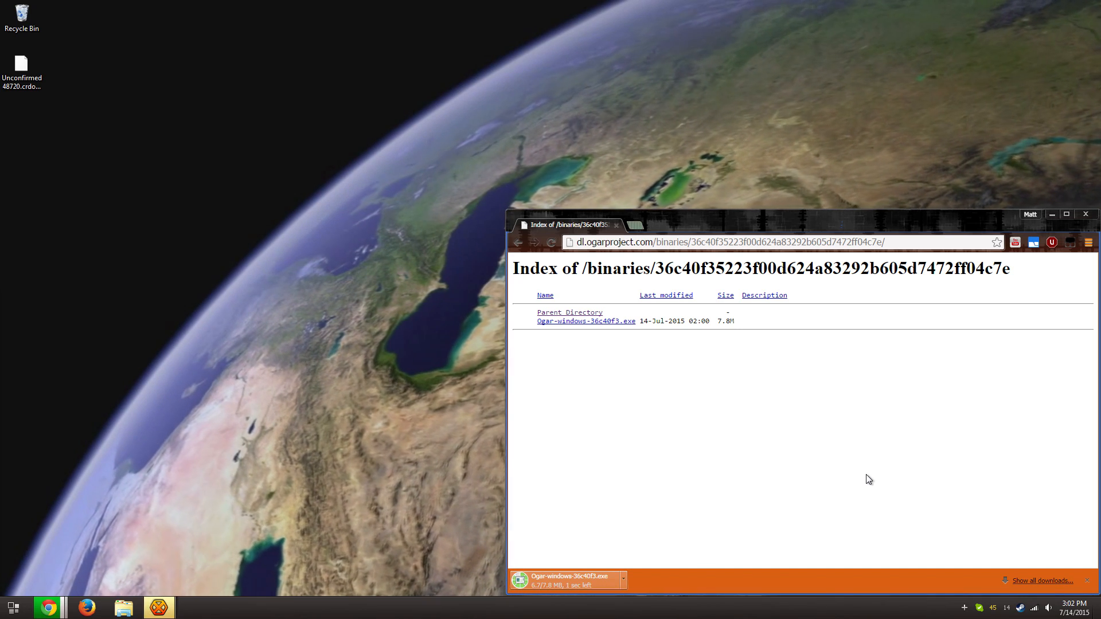
click(738, 580)
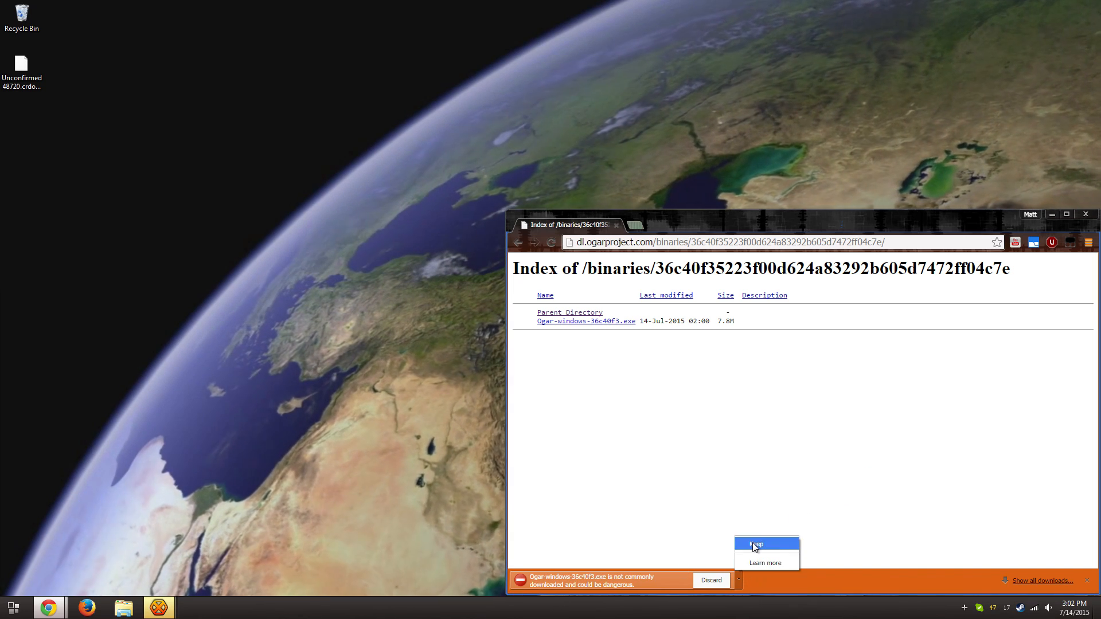
click(757, 544)
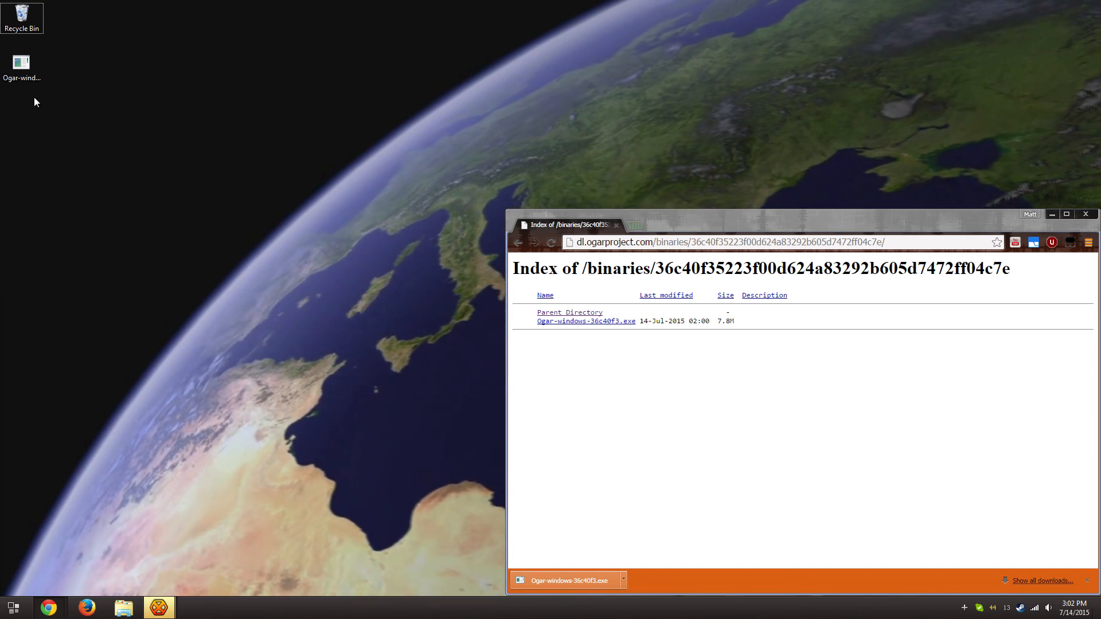
Step: Open a command window at the Desktop folder via Shift+right-click and start typing 'ogar'
right_click(34, 102)
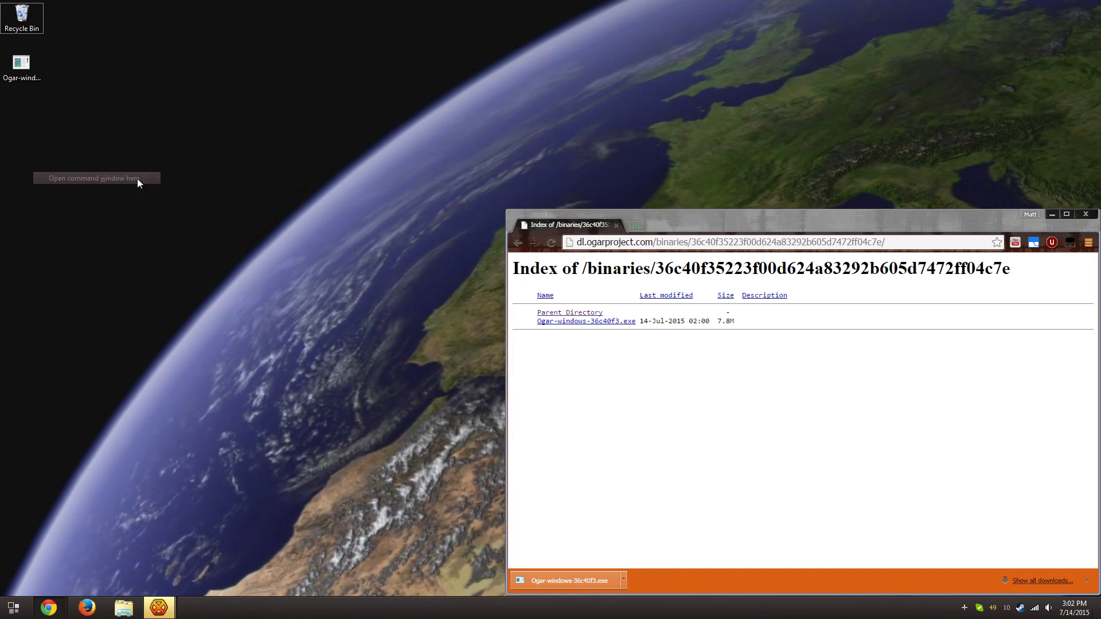
click(92, 178)
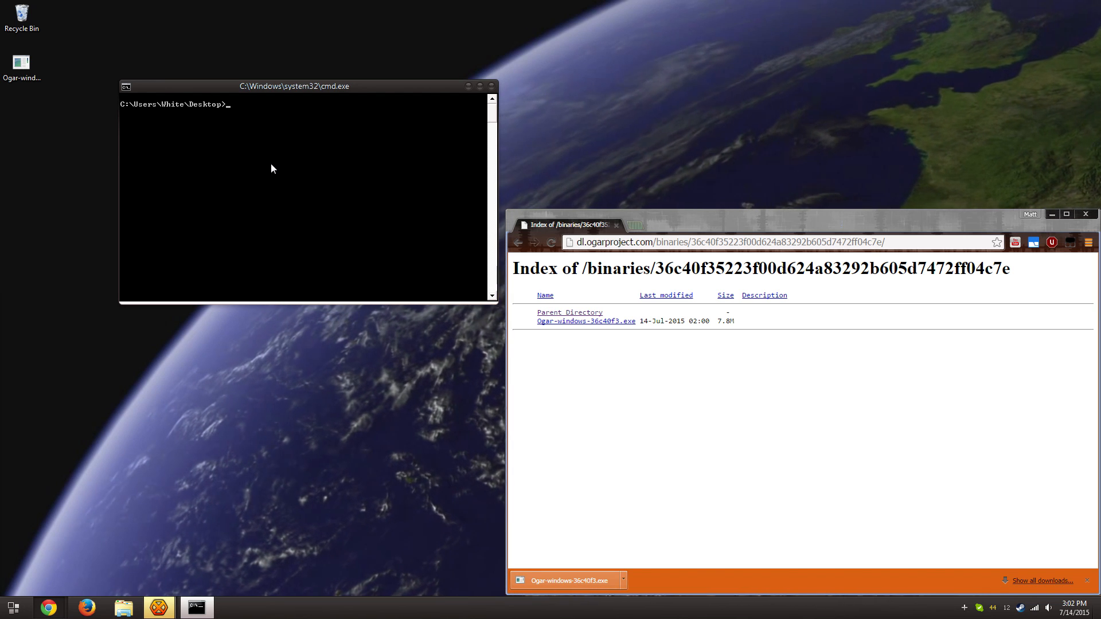
text(ogar)
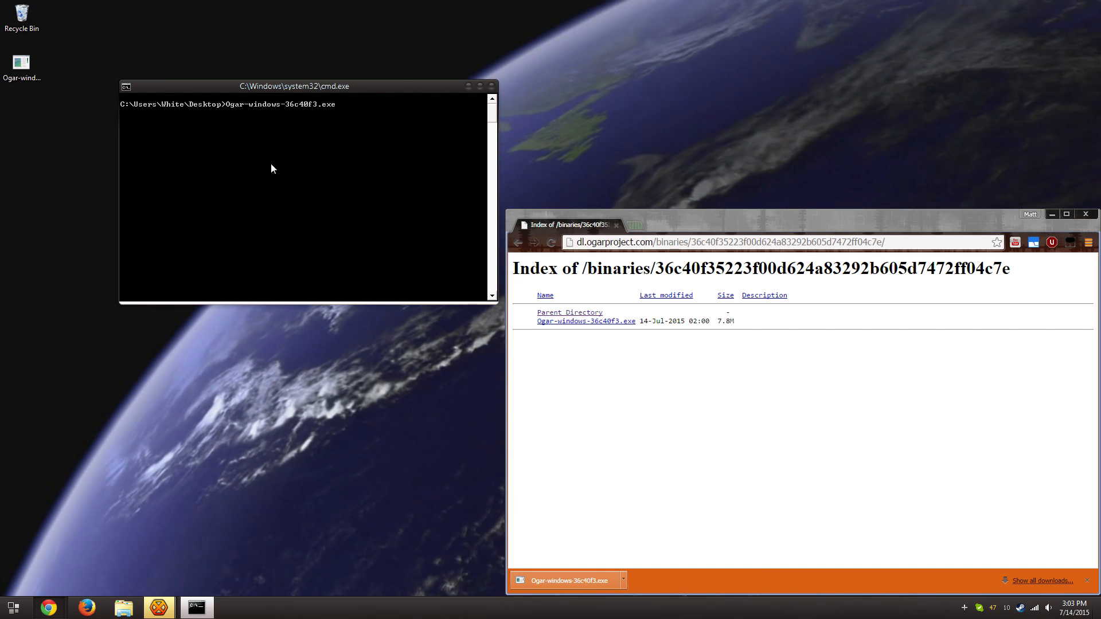
Step: Run Ogar-windows-36c40f3.exe, which writes gameserver.ini and logs but fails to bind its port
key(Enter)
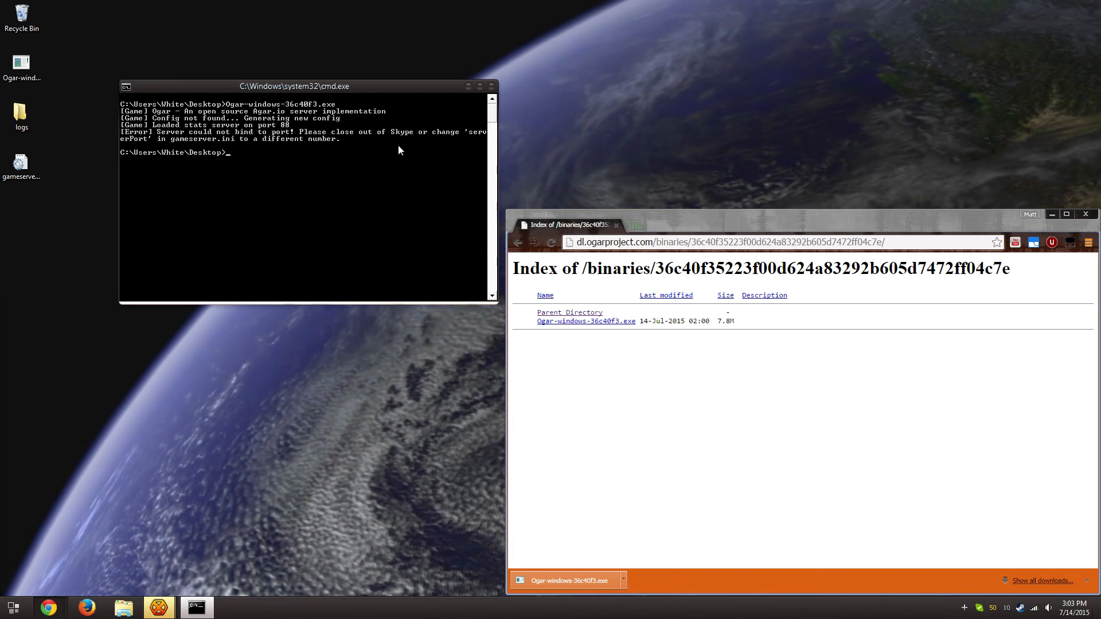
click(22, 165)
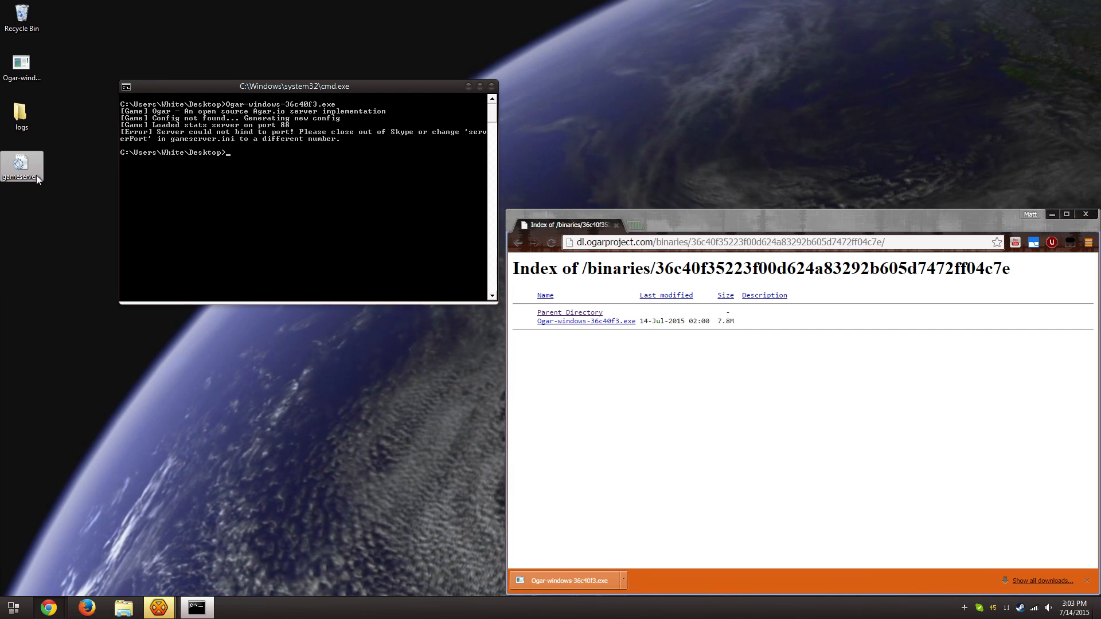